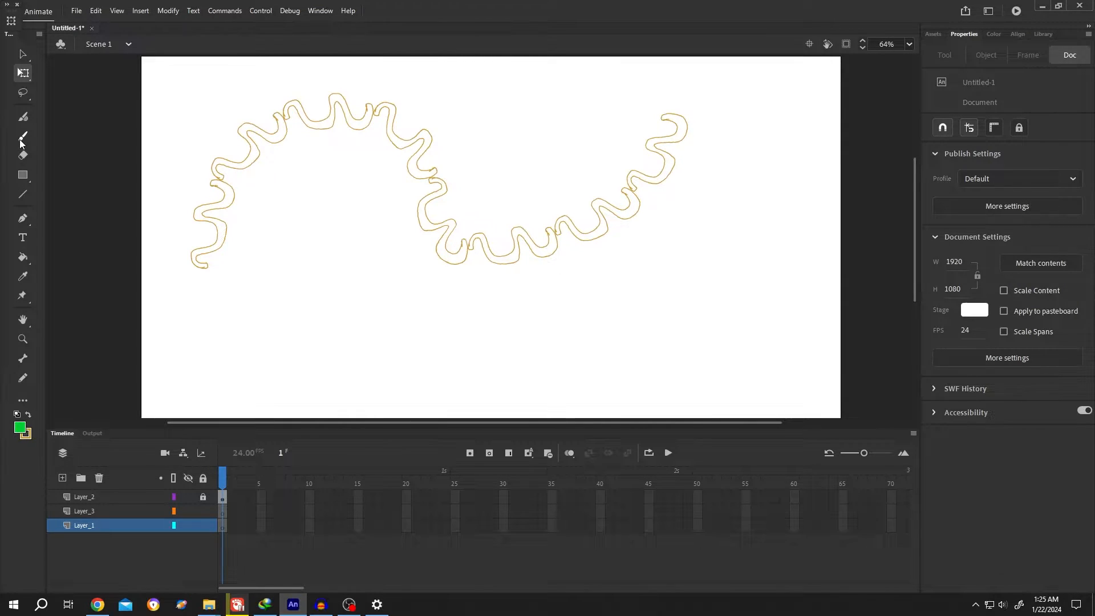
Brush a green stem with an upper leaf and a lower leafy offshoot below the wavy outline.
left_click(22, 137)
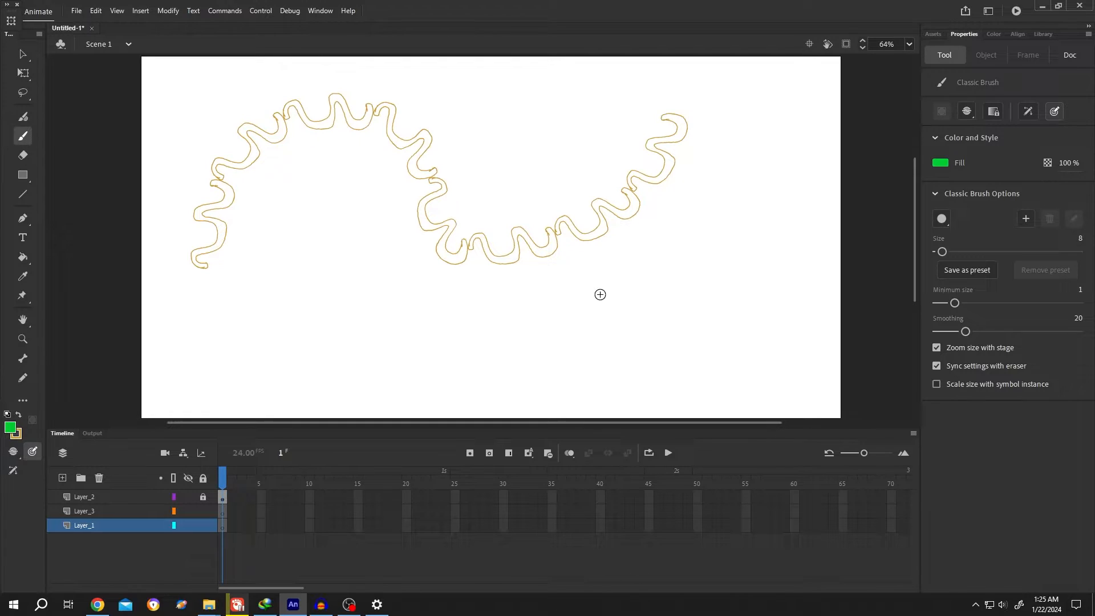
left_click_drag(303, 362, 397, 357)
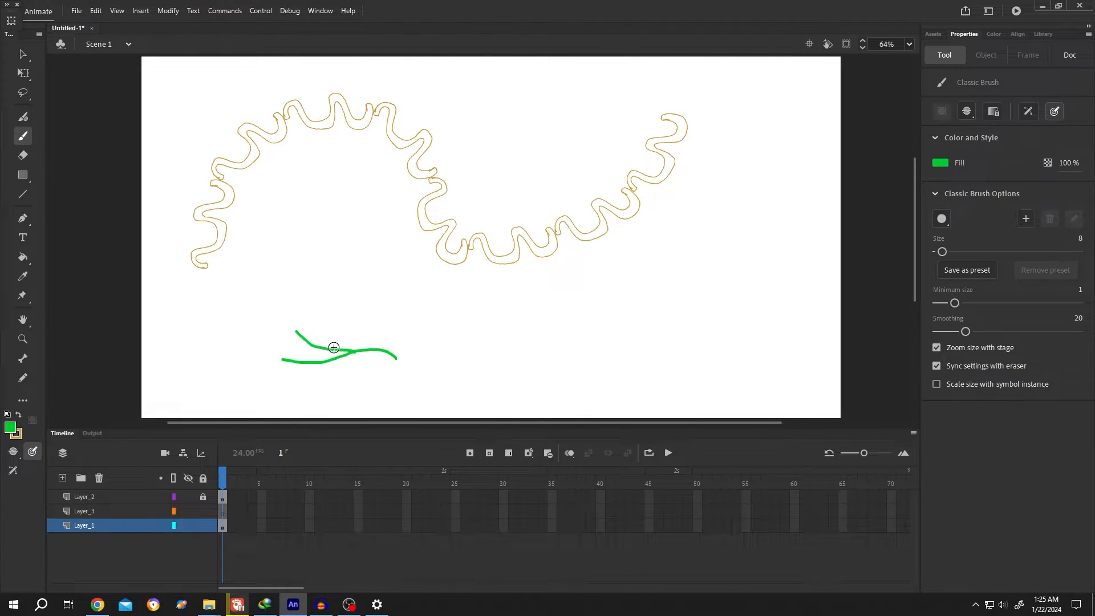
left_click_drag(328, 346, 293, 342)
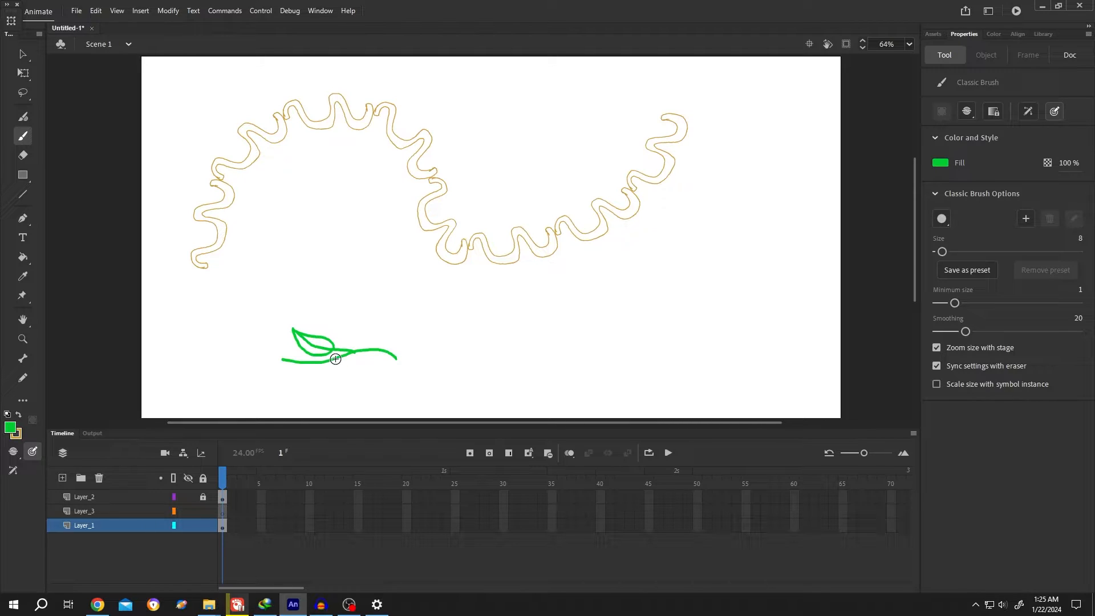
left_click_drag(313, 367, 283, 391)
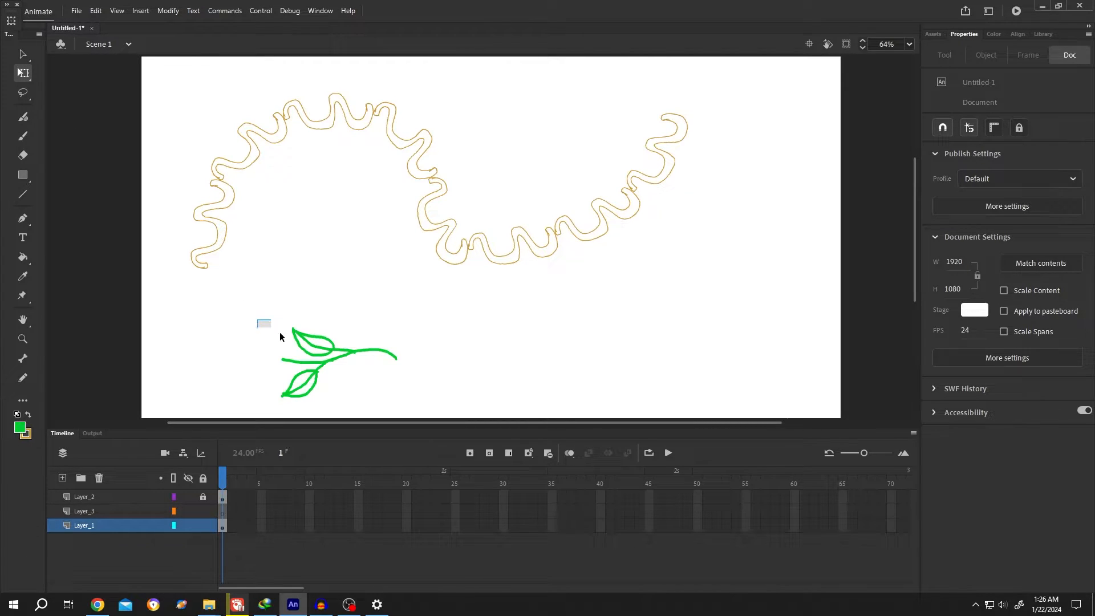
Select all the separate green brush strokes of the sprig together.
left_click(328, 353)
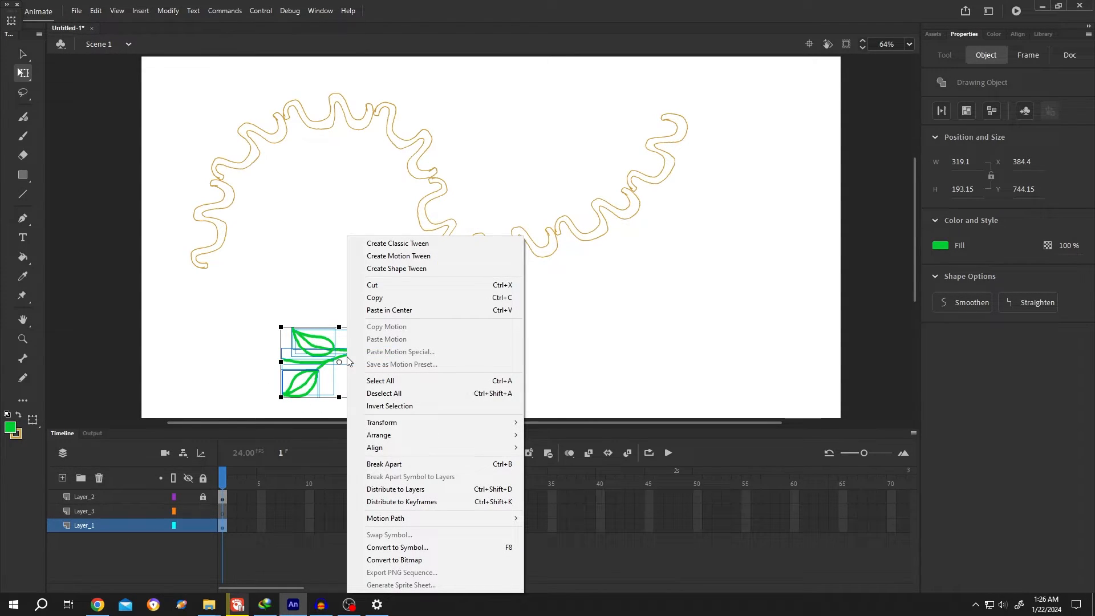
mouse_move(413, 379)
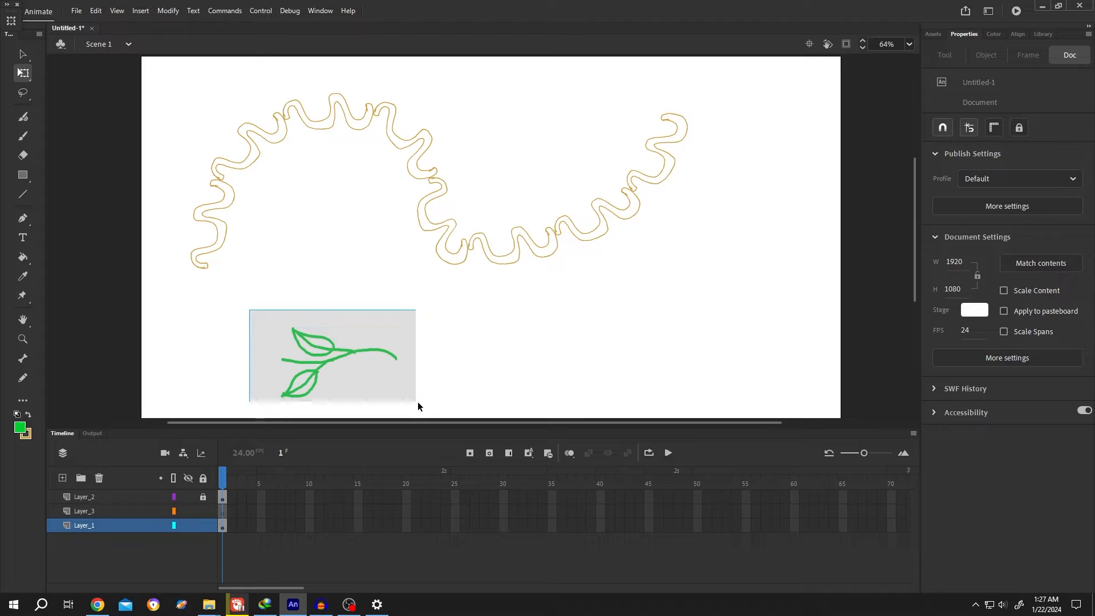
left_click(329, 356)
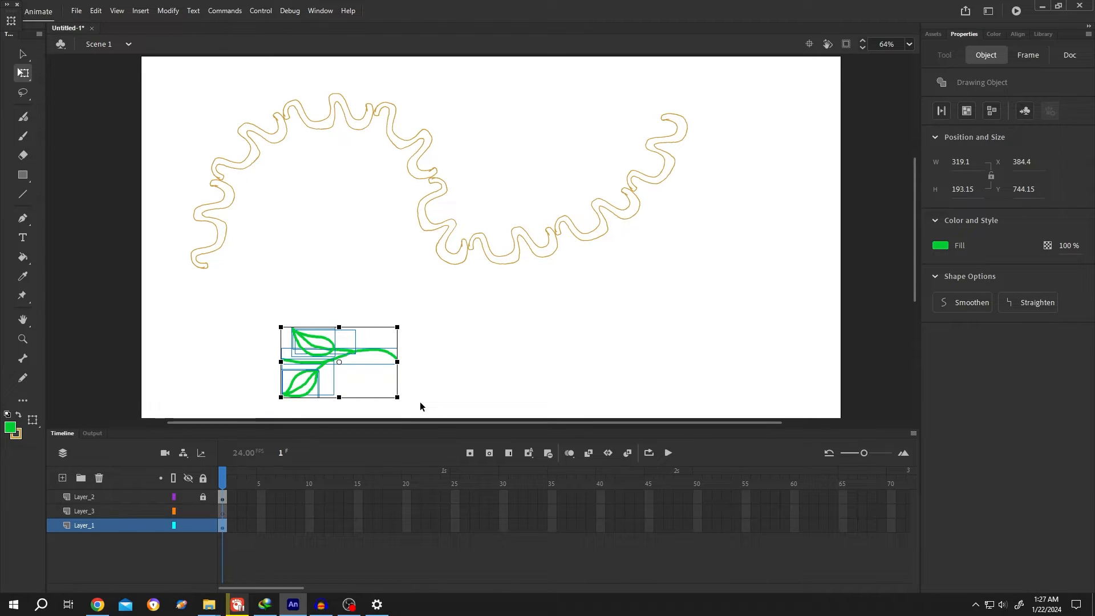
left_click(167, 10)
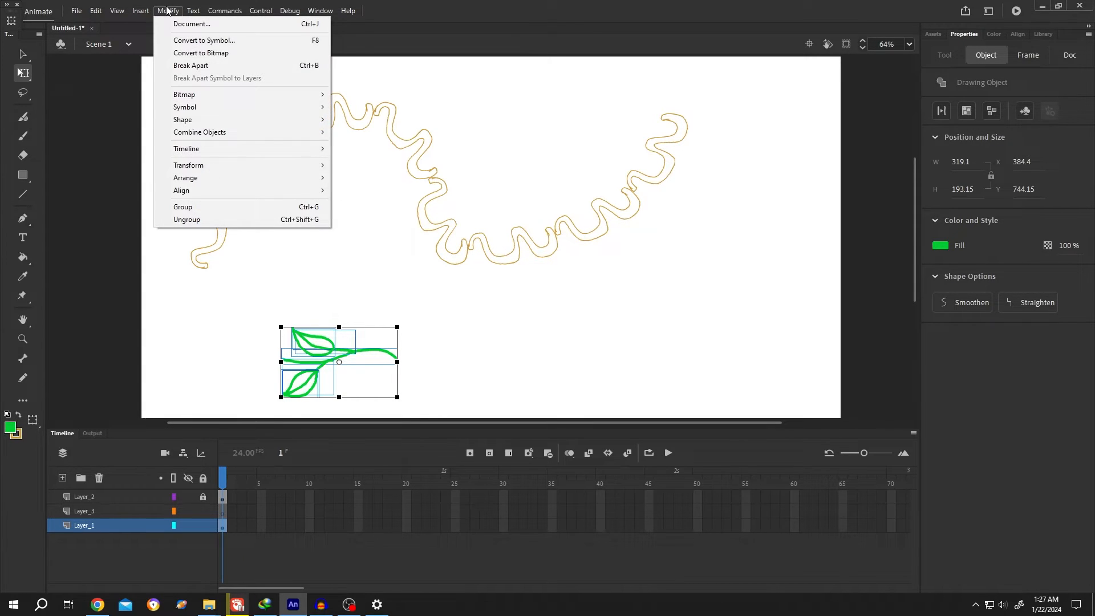
mouse_move(199, 131)
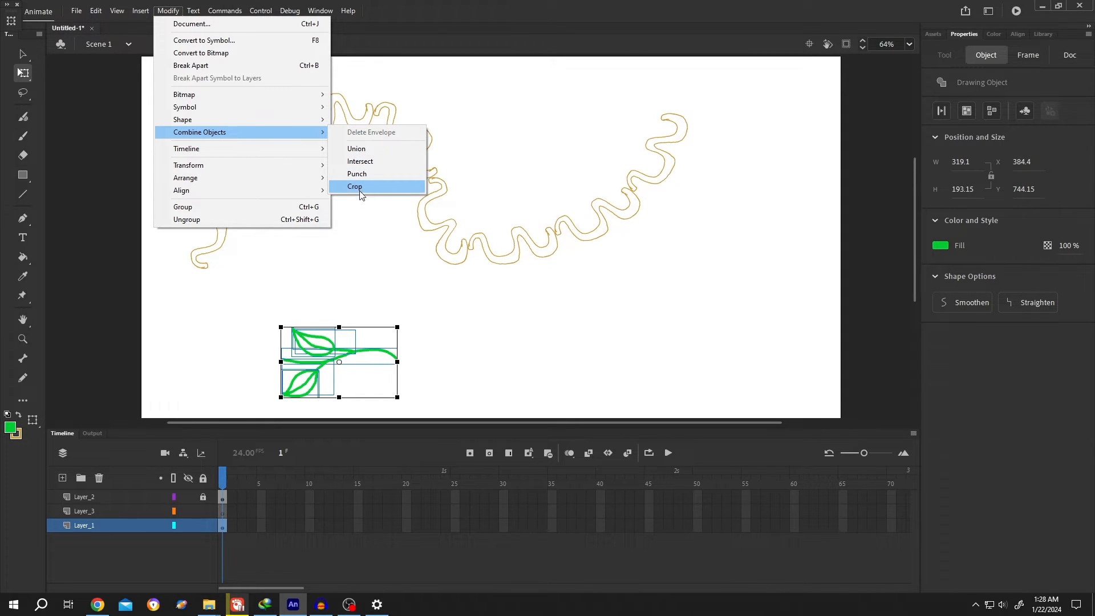
Apply a Combine Objects command to merge the selected sprig strokes into one shape.
left_click(355, 186)
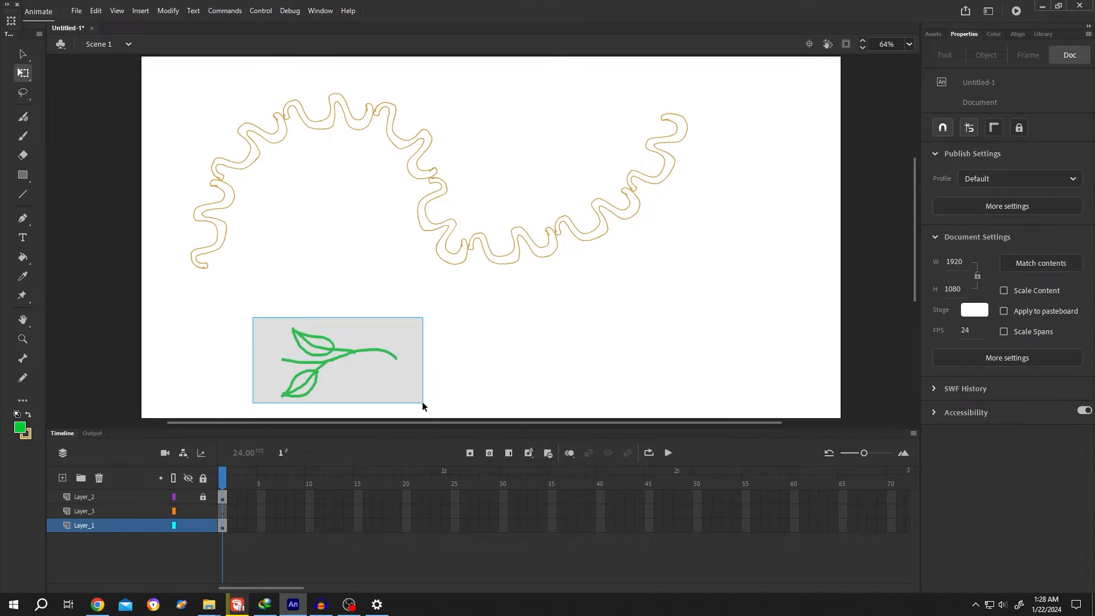
Use the merged green sprig's context actions to make it a paint brush for the gold vine.
right_click(328, 363)
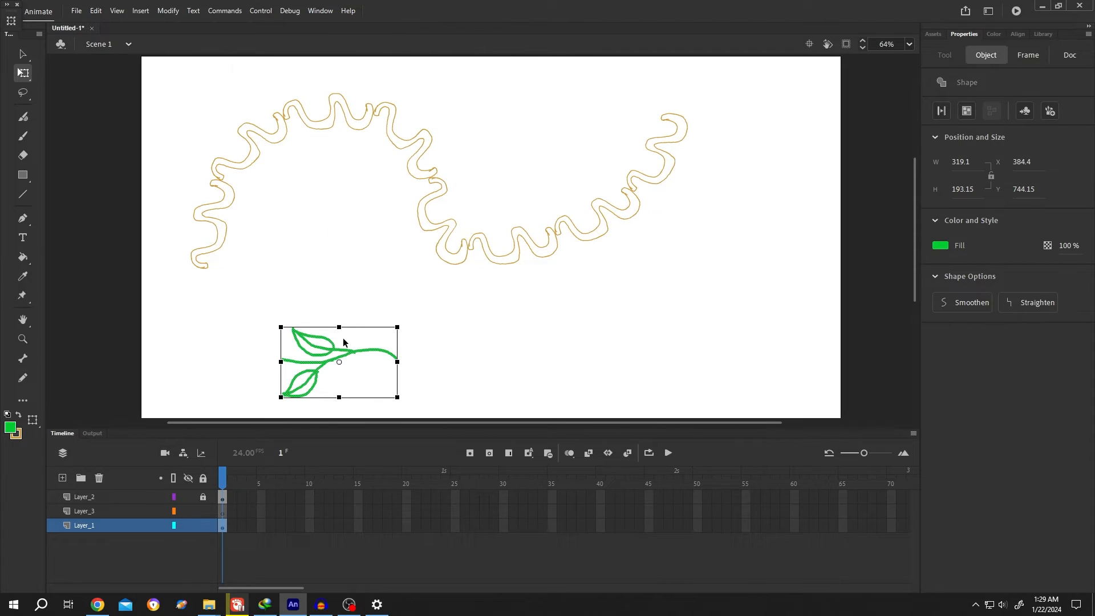
right_click(339, 342)
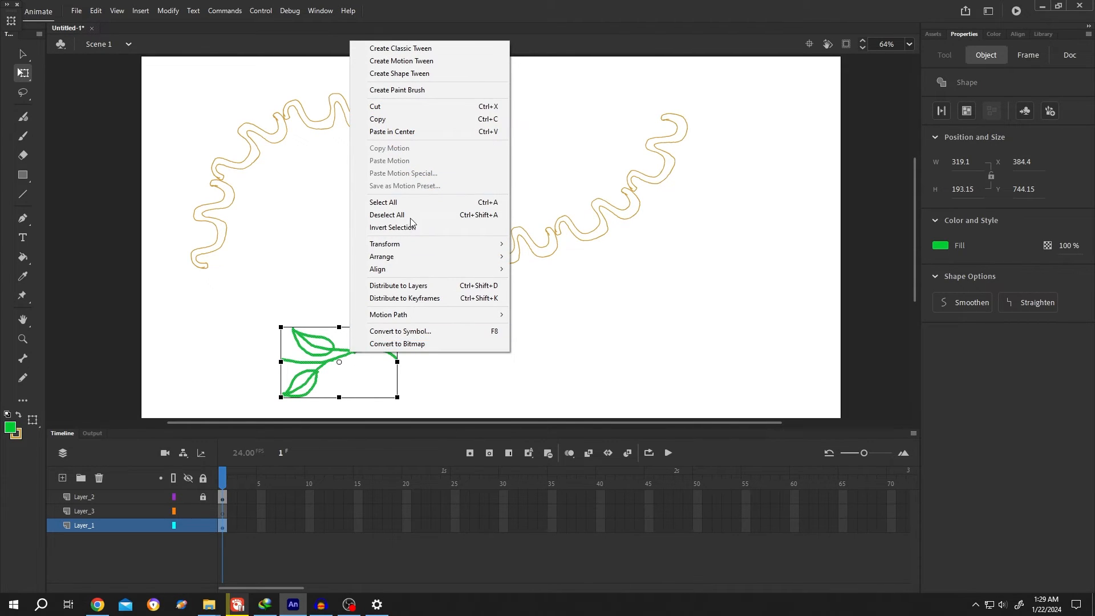
mouse_move(405, 90)
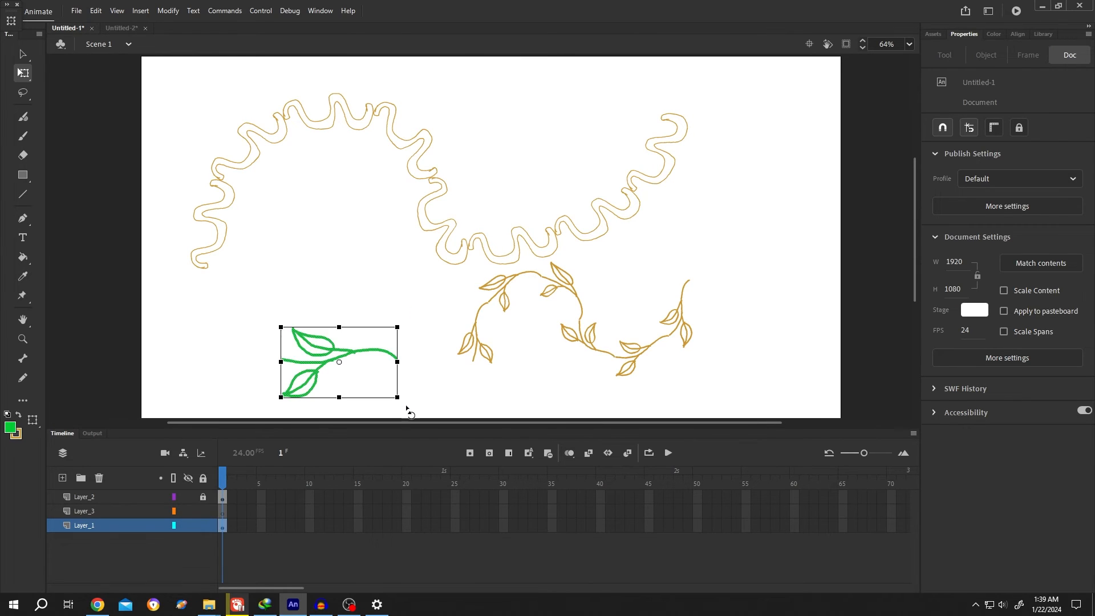
left_click(985, 54)
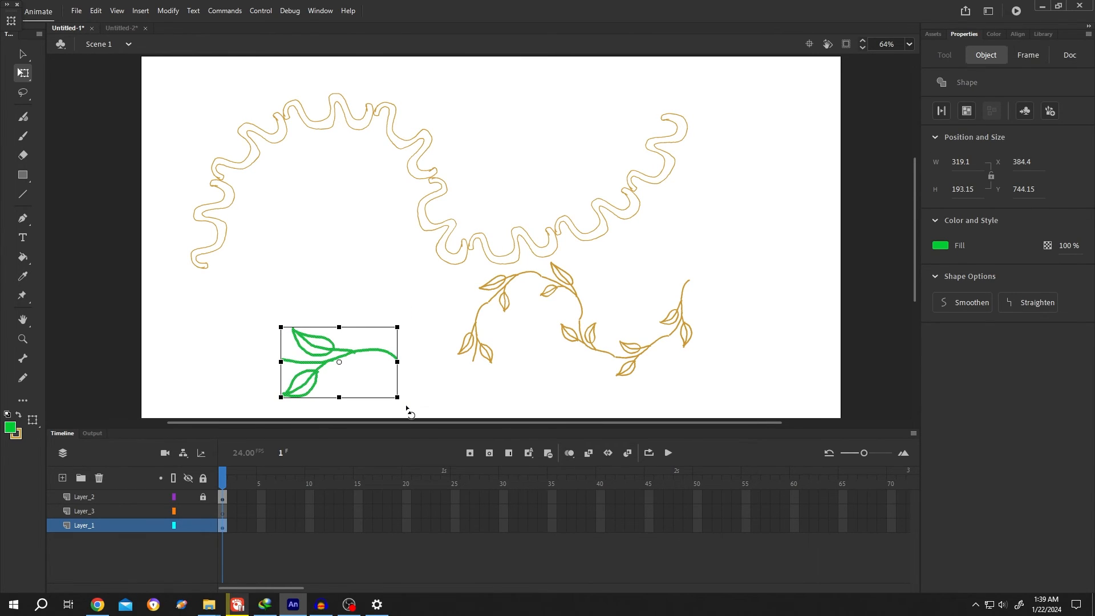